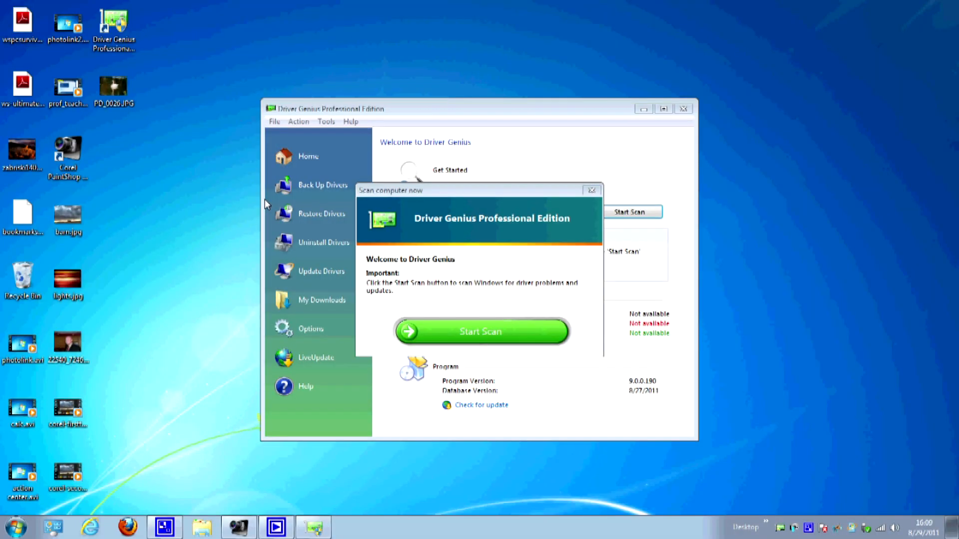
mouse_move(267, 207)
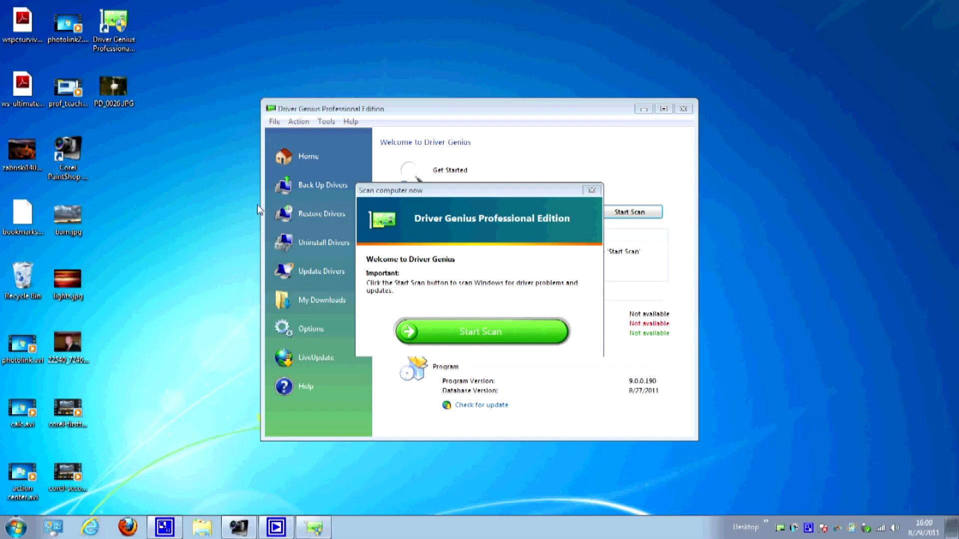
mouse_move(480, 212)
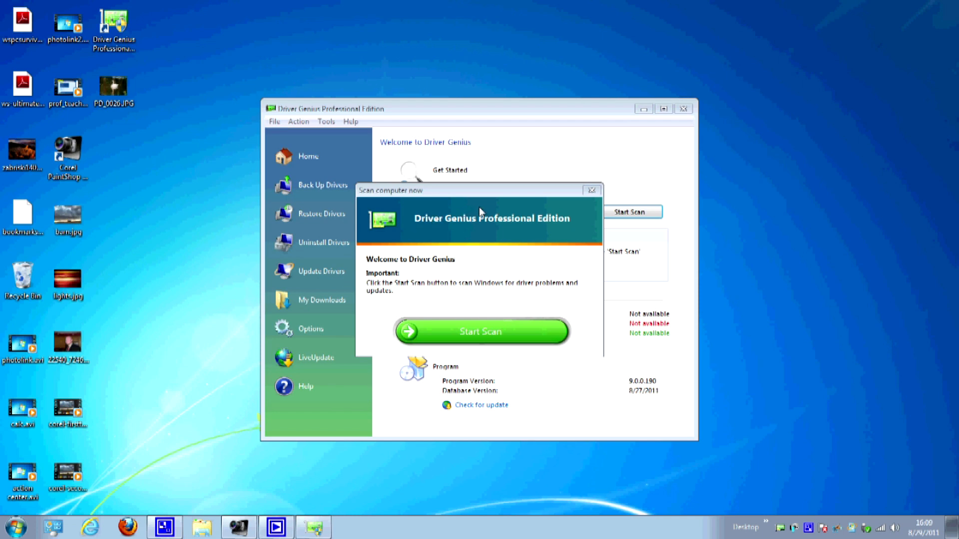
mouse_move(433, 245)
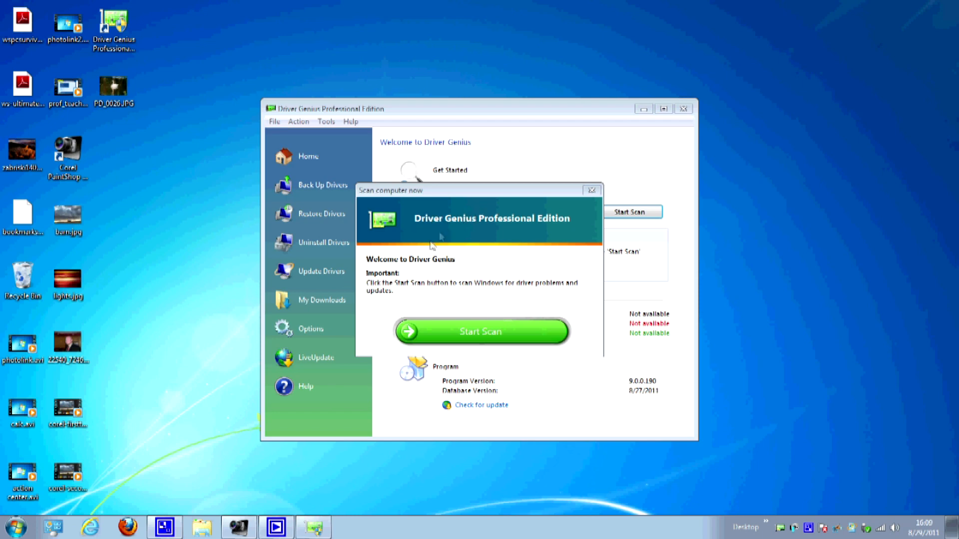
mouse_move(438, 248)
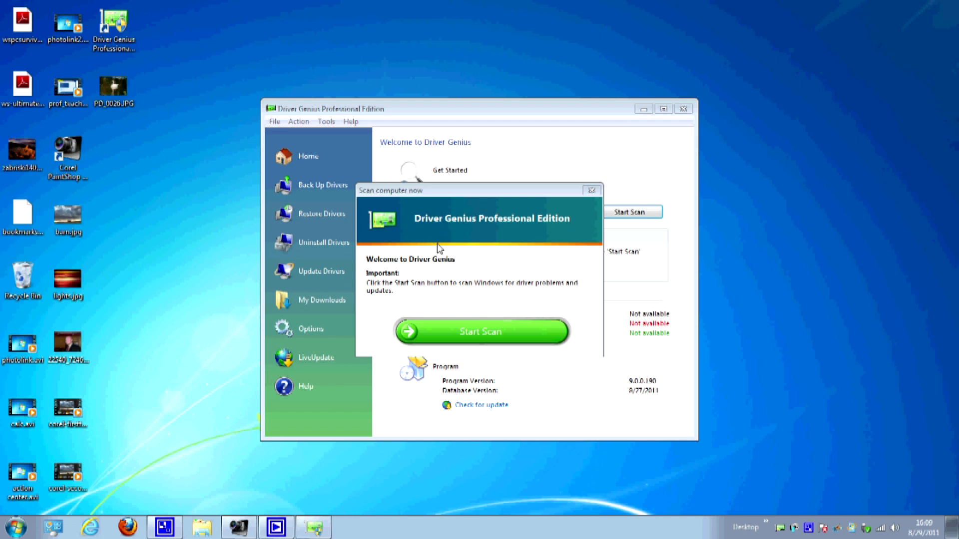
mouse_move(442, 254)
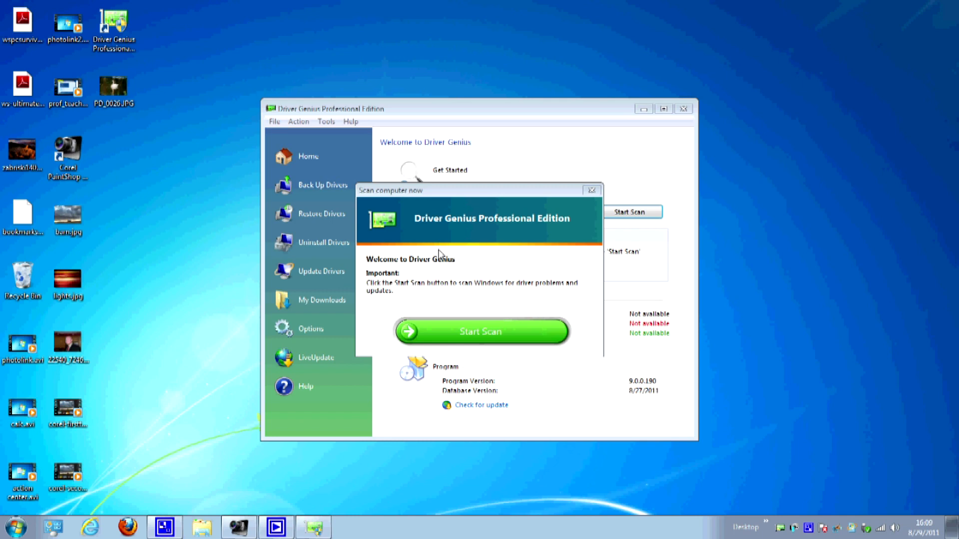
mouse_move(469, 312)
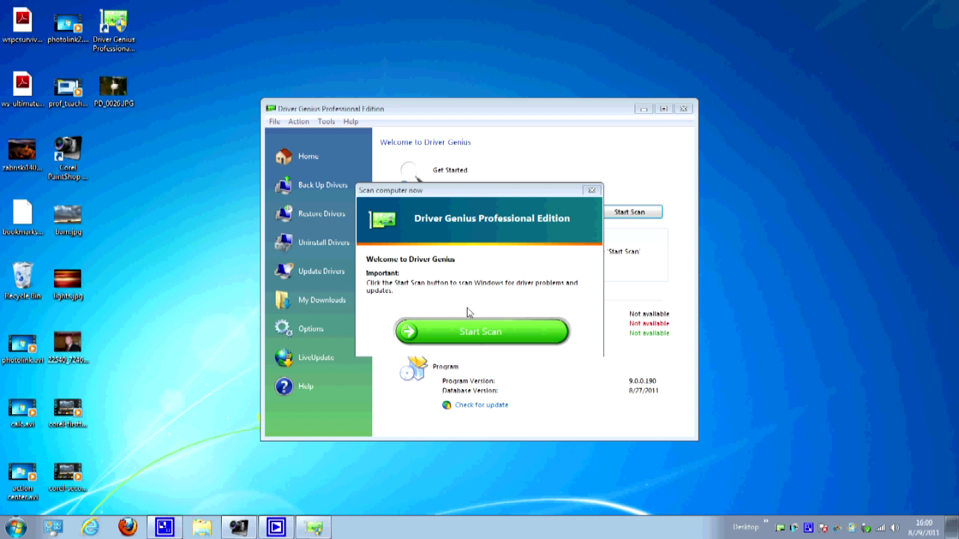
mouse_move(469, 303)
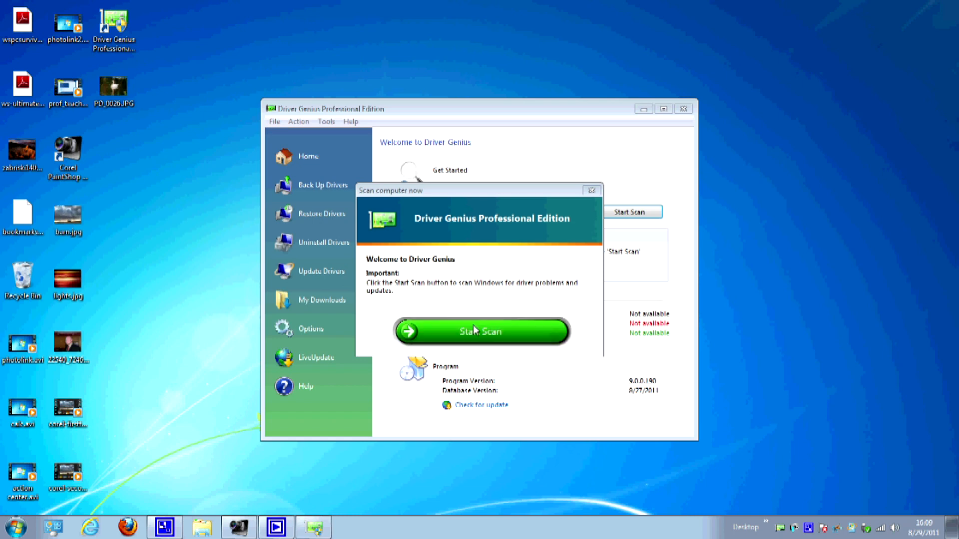
Step: Scan the computer for driver problems and list the out-of-date drivers, all checked
left_click(482, 332)
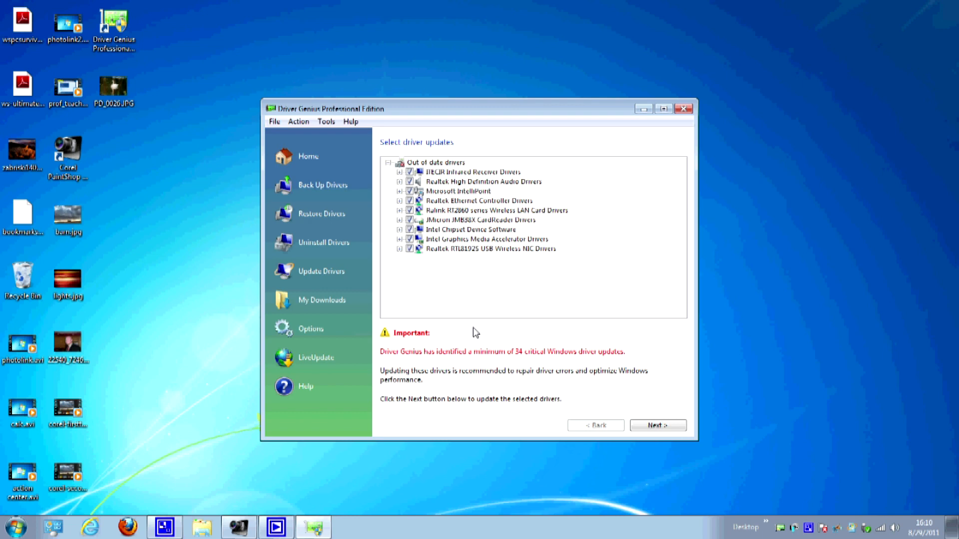
mouse_move(492, 311)
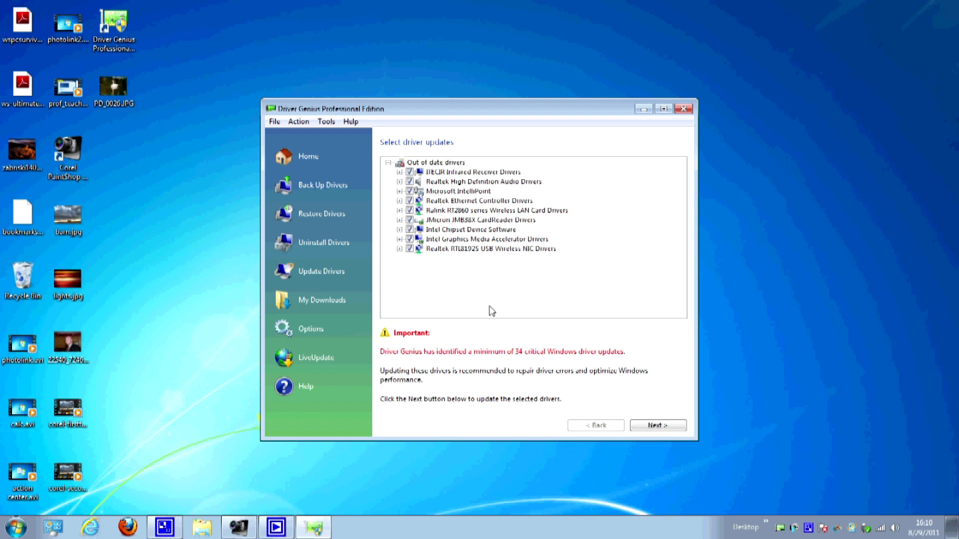
mouse_move(500, 296)
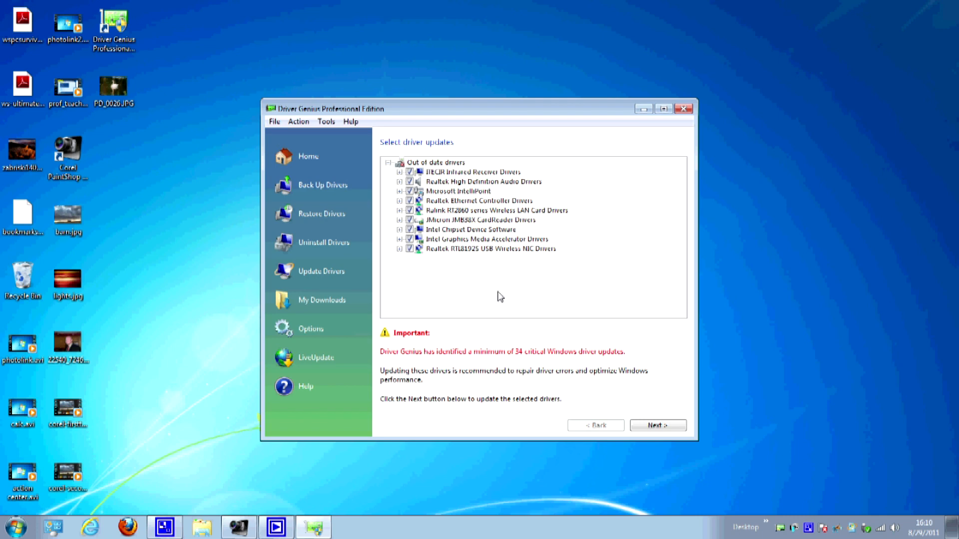
mouse_move(519, 359)
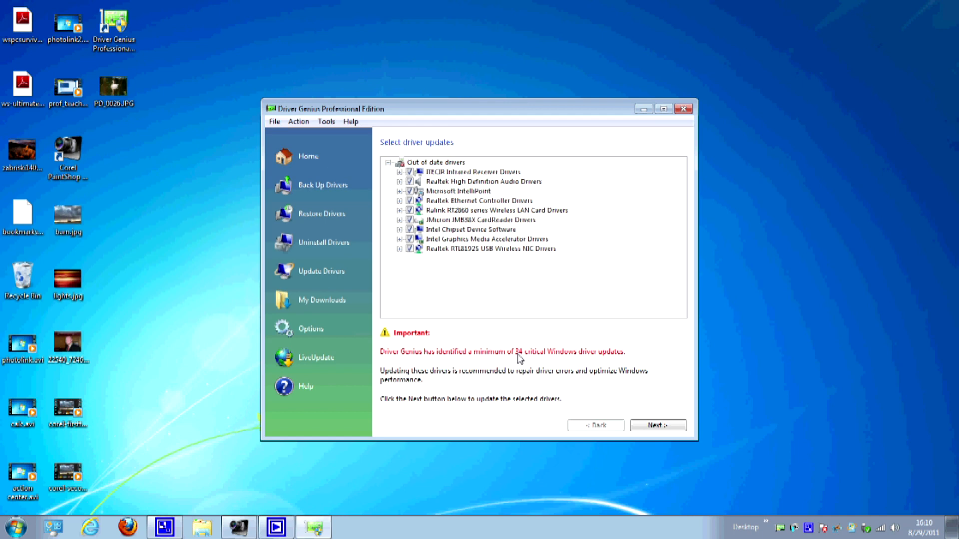
mouse_move(520, 360)
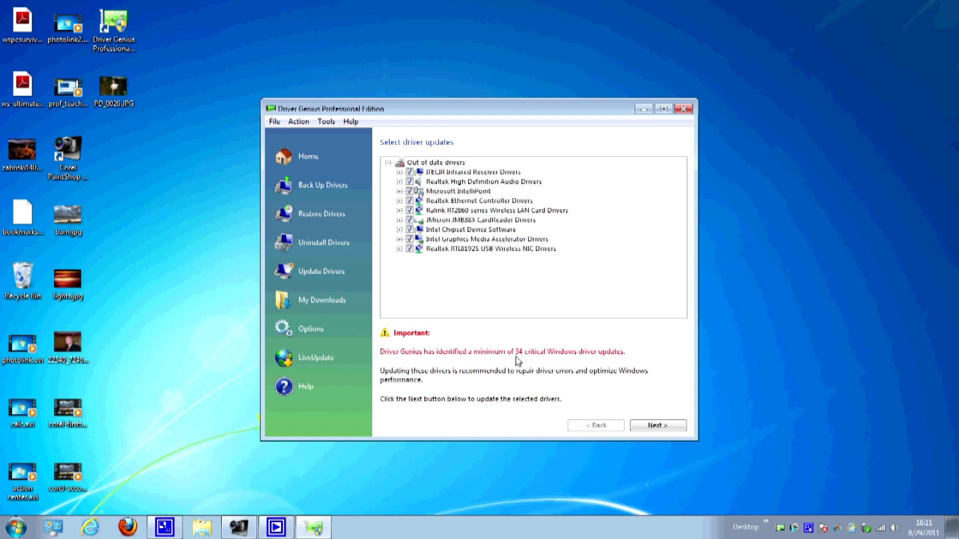
mouse_move(493, 201)
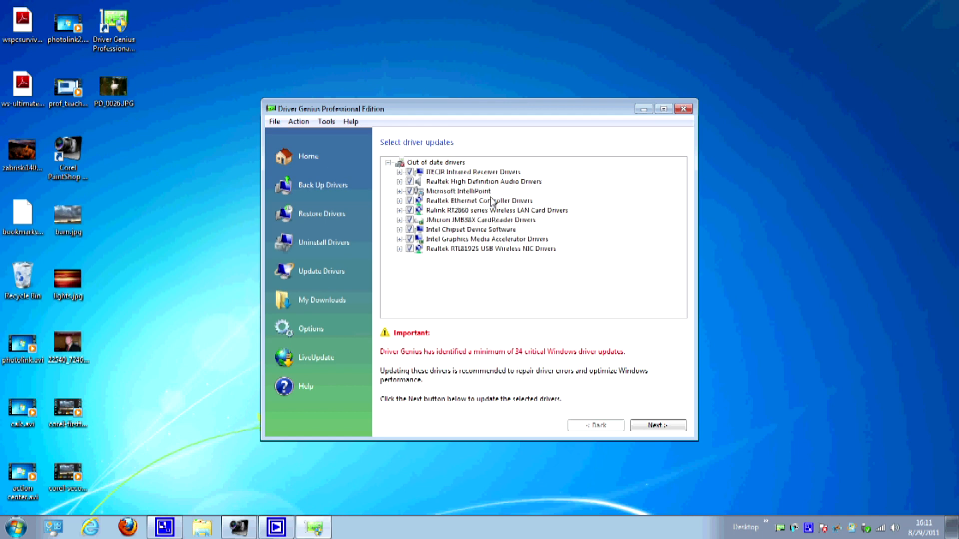
mouse_move(458, 188)
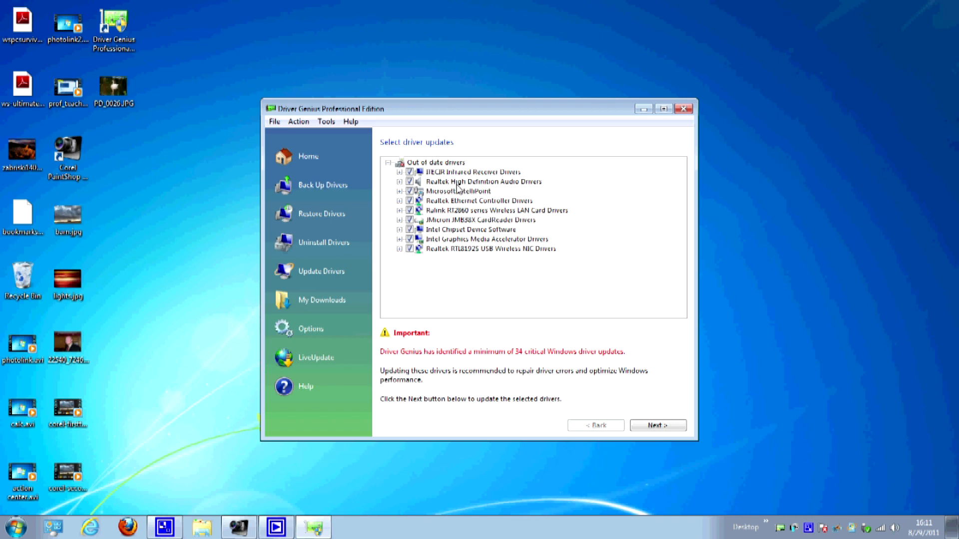
mouse_move(484, 191)
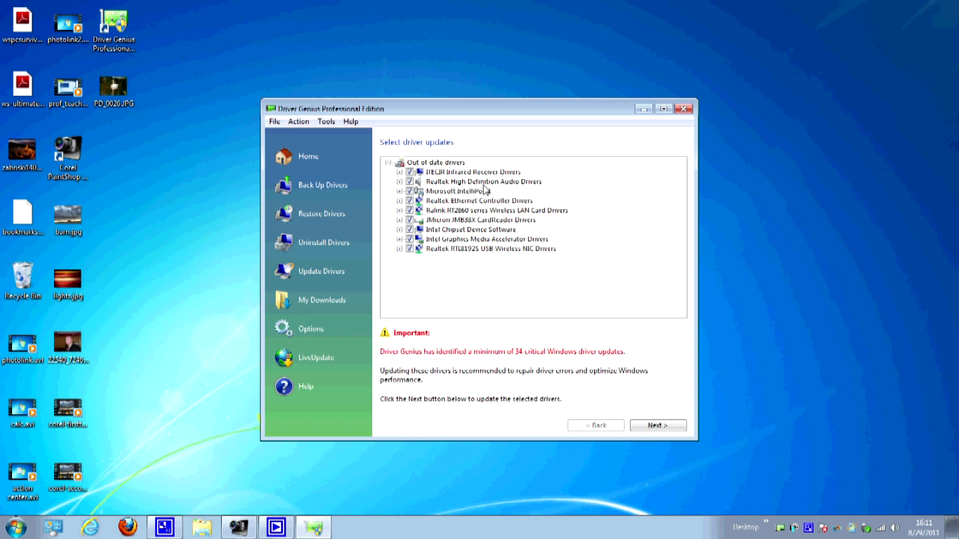
mouse_move(486, 190)
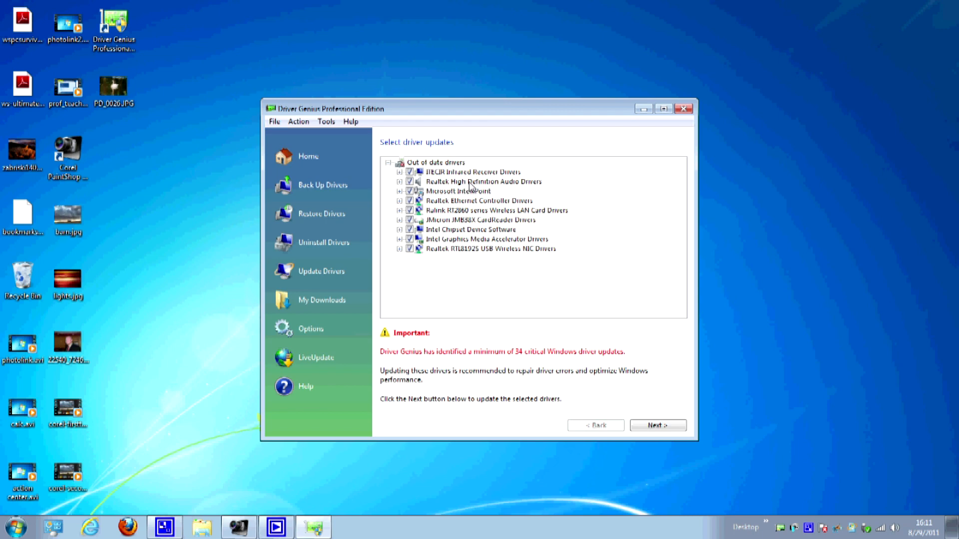
mouse_move(458, 198)
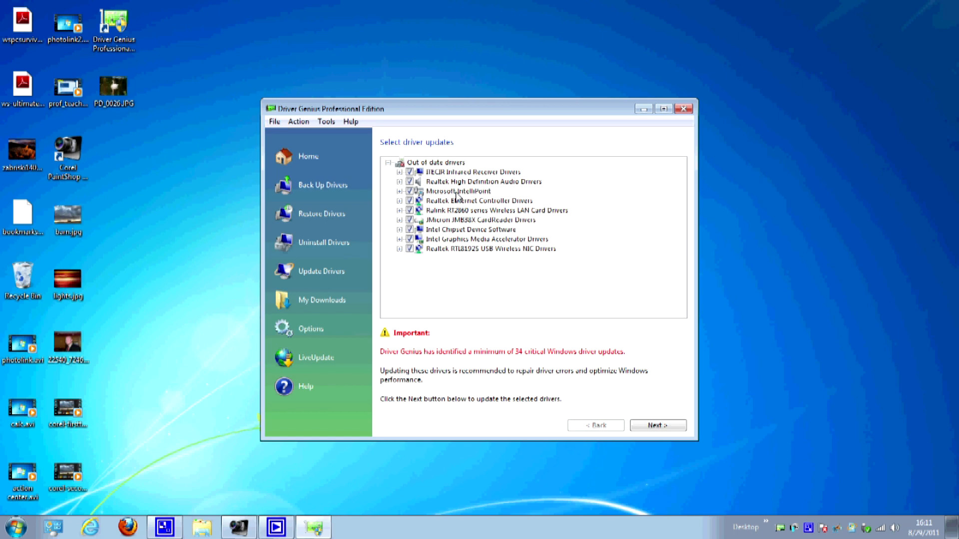
mouse_move(457, 209)
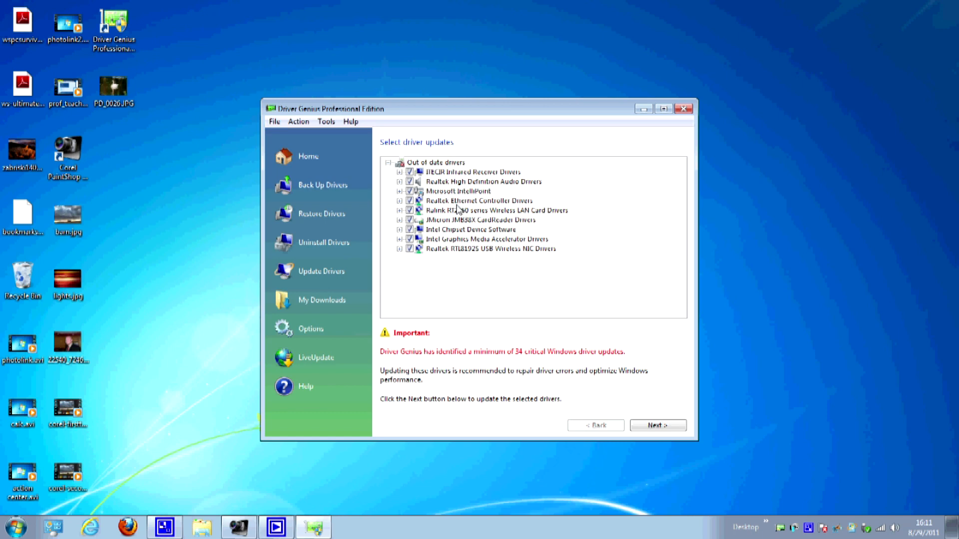
mouse_move(460, 210)
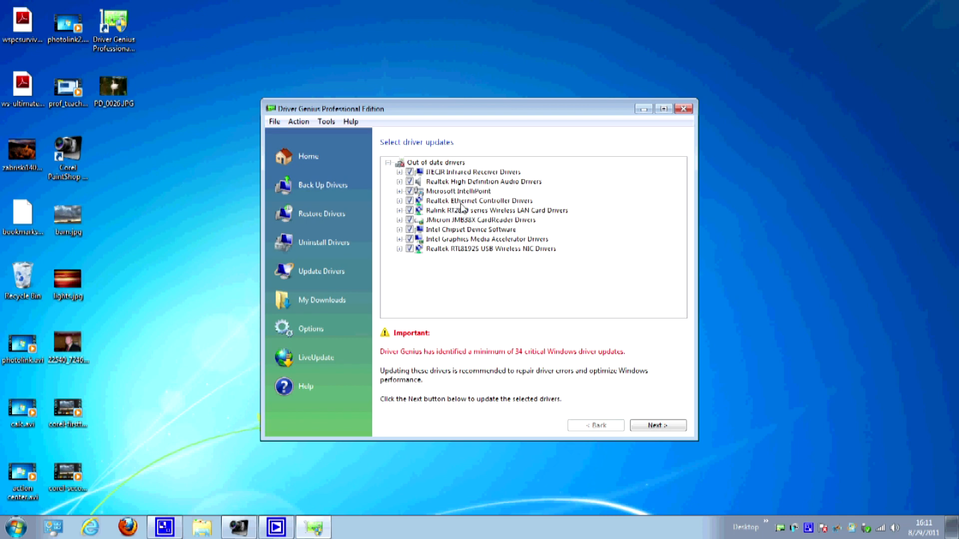
mouse_move(465, 210)
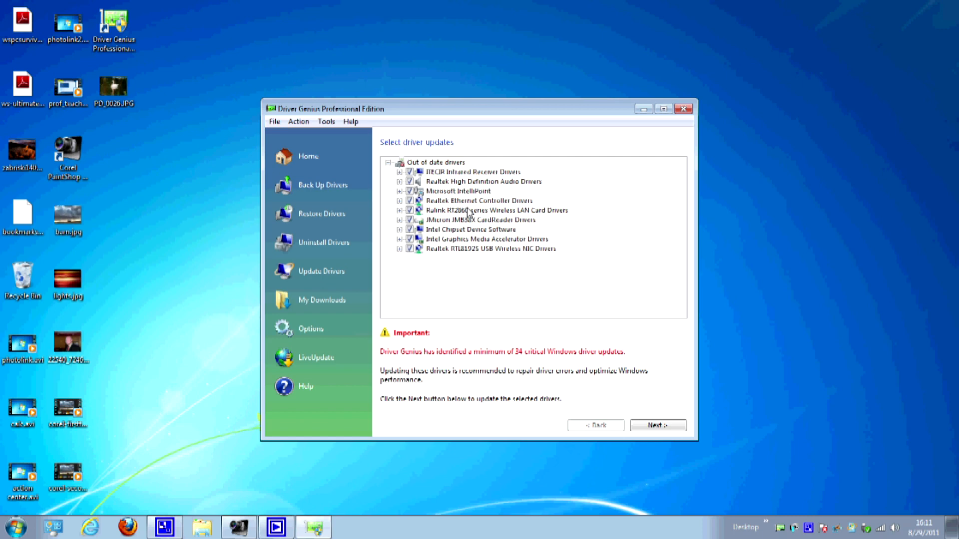
mouse_move(466, 237)
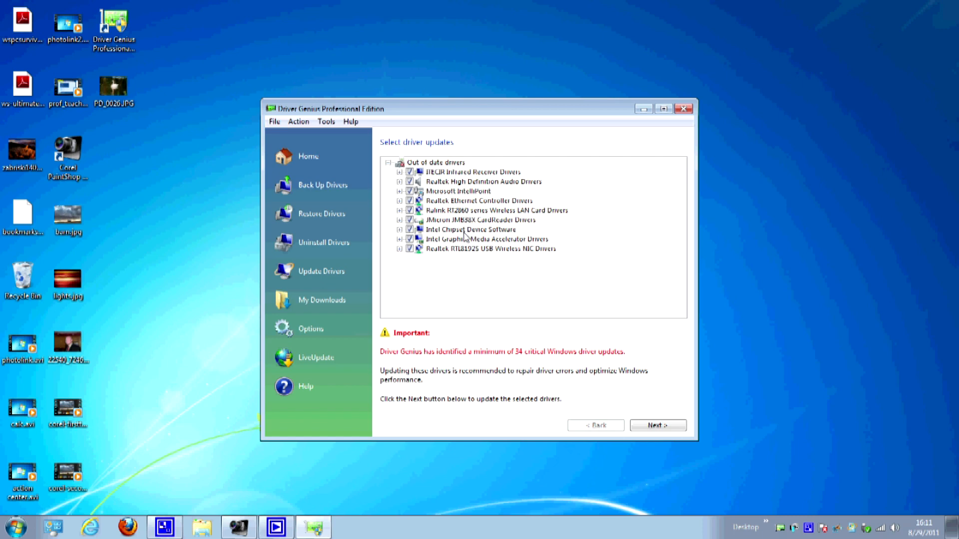
mouse_move(441, 238)
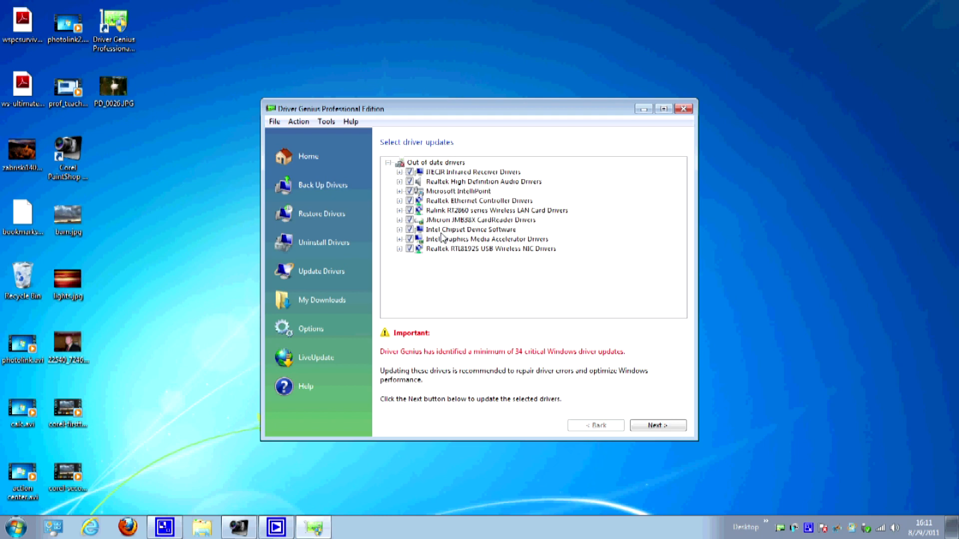
mouse_move(477, 239)
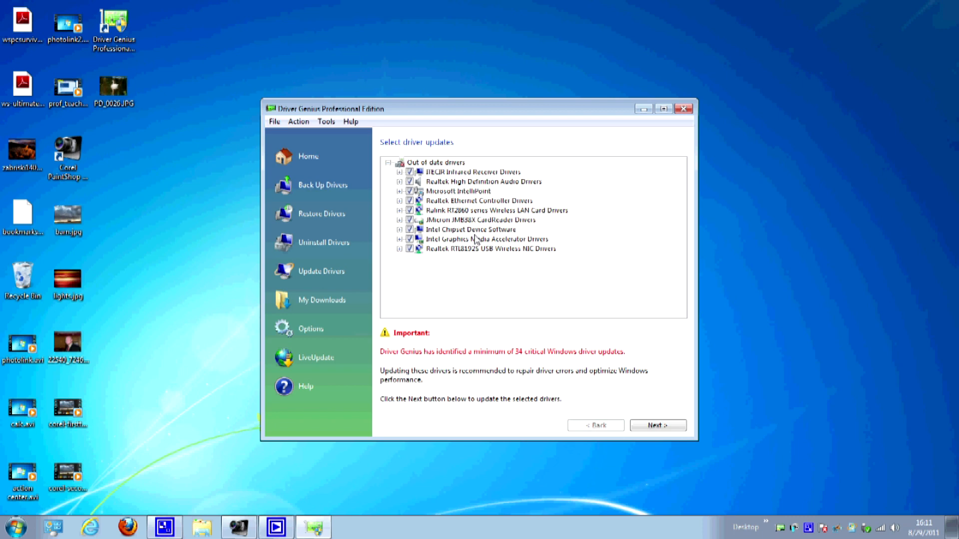
mouse_move(465, 250)
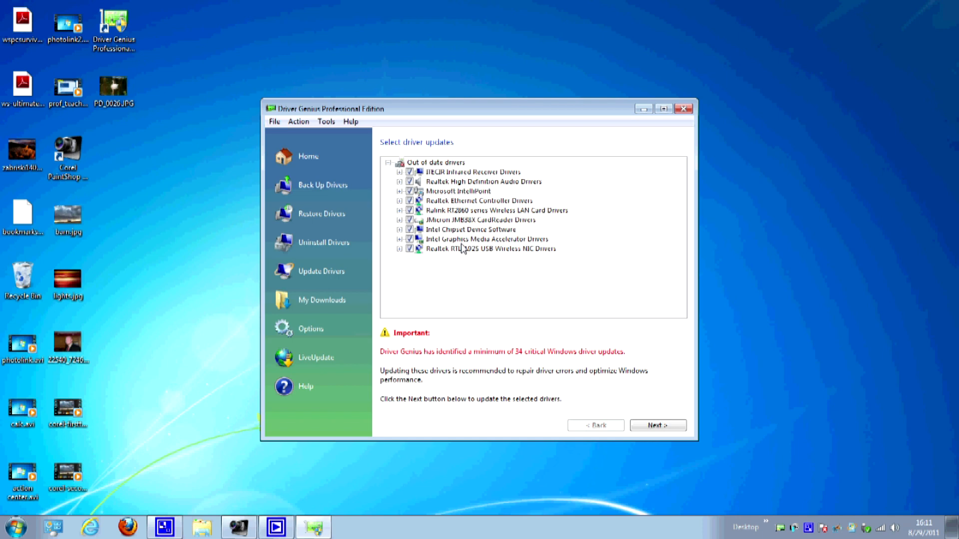
mouse_move(473, 261)
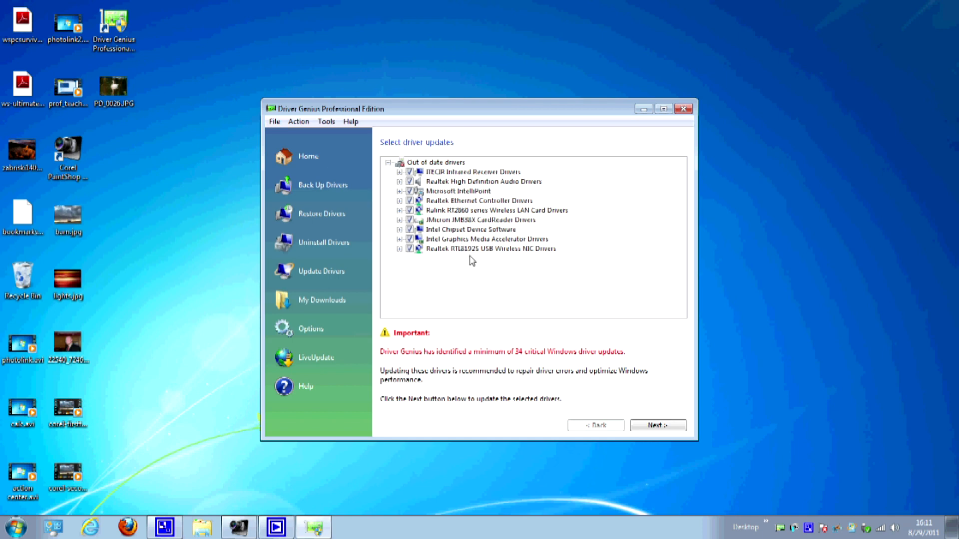
mouse_move(472, 261)
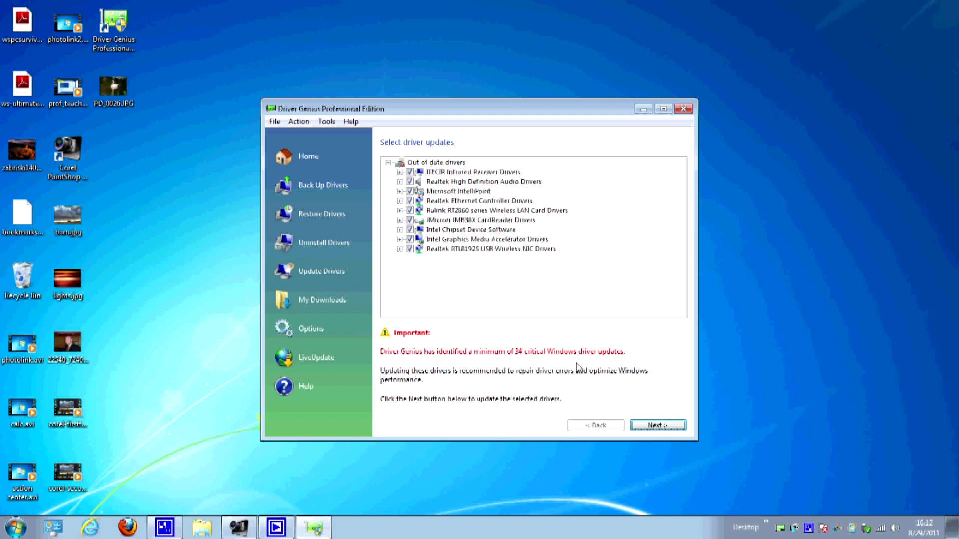
Step: Download the Ralink wireless LAN, JMicron JMB38X CardReader and Microsoft IntelliPoint packages
left_click(658, 425)
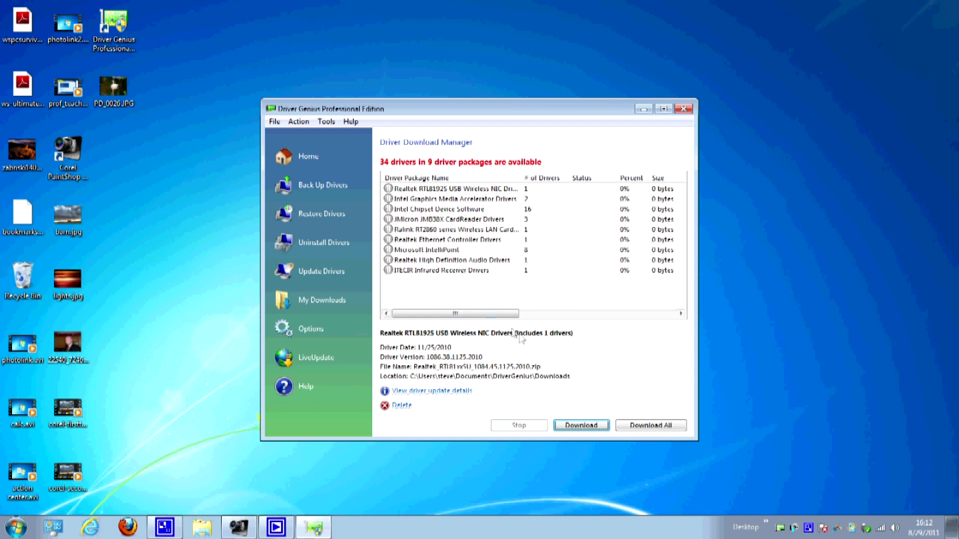
mouse_move(548, 358)
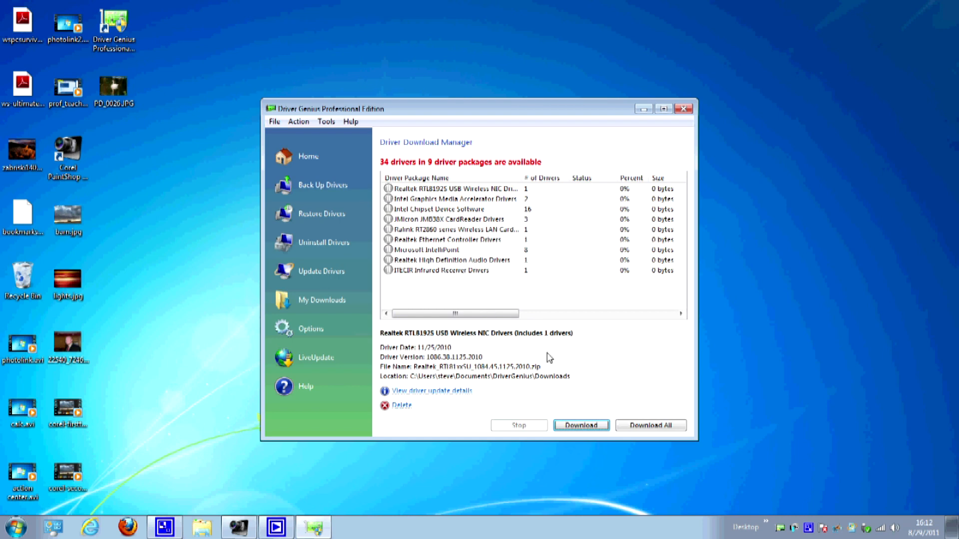
mouse_move(540, 348)
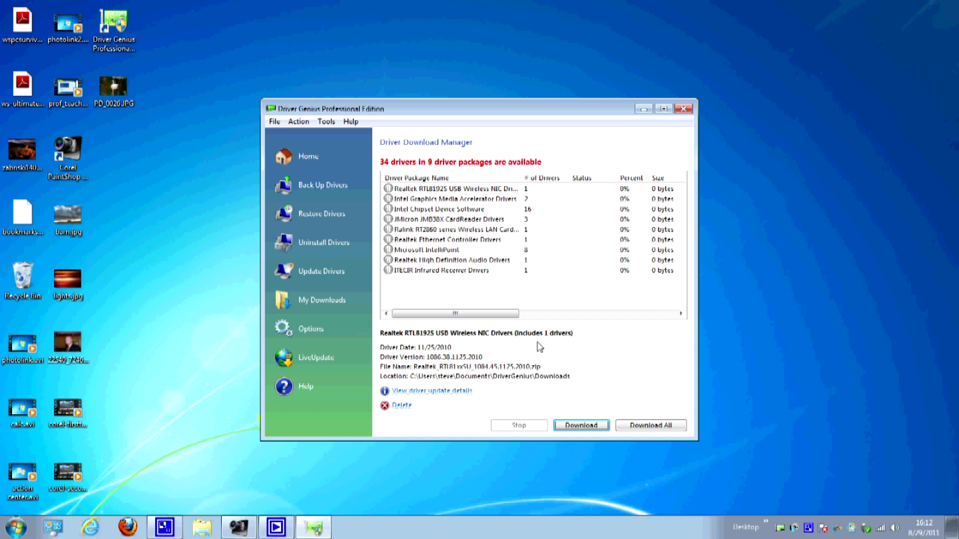
mouse_move(661, 407)
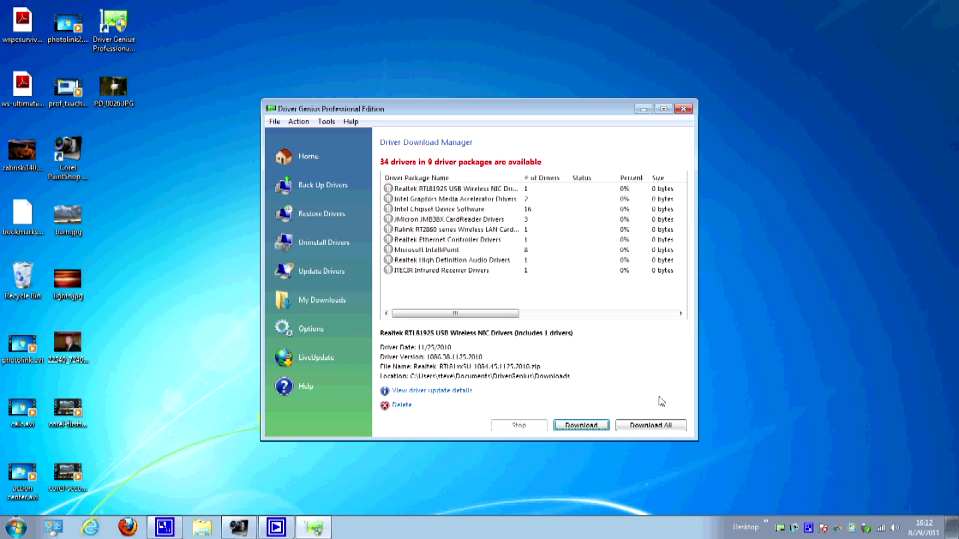
mouse_move(551, 354)
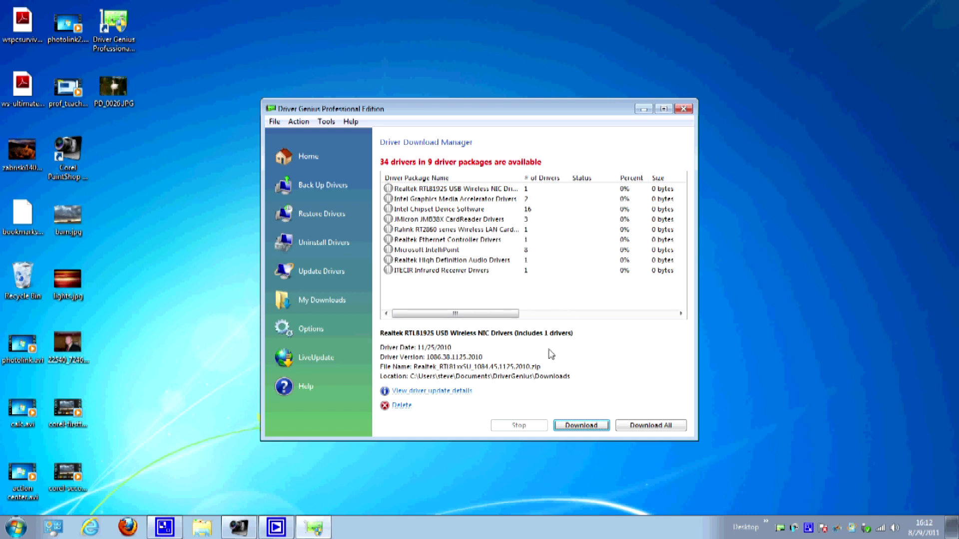
mouse_move(428, 209)
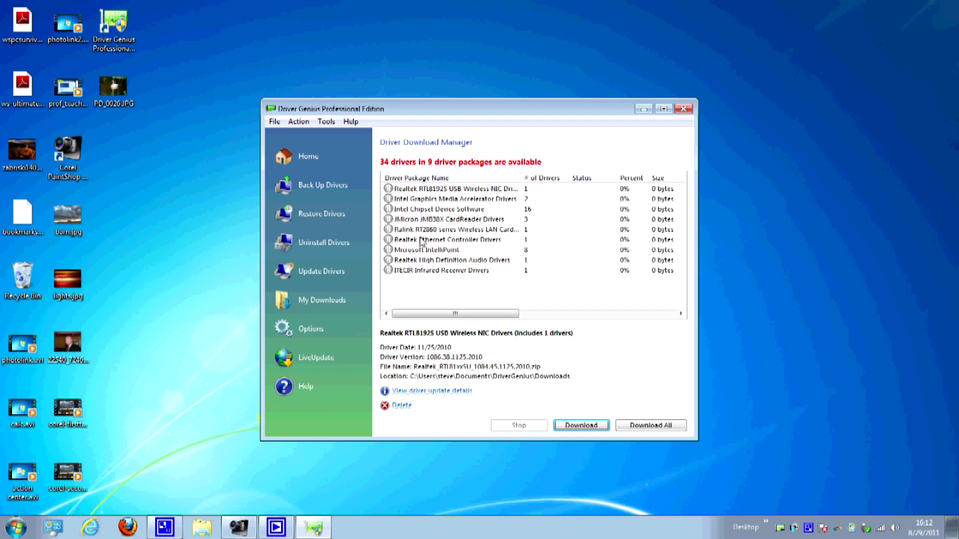
left_click(453, 229)
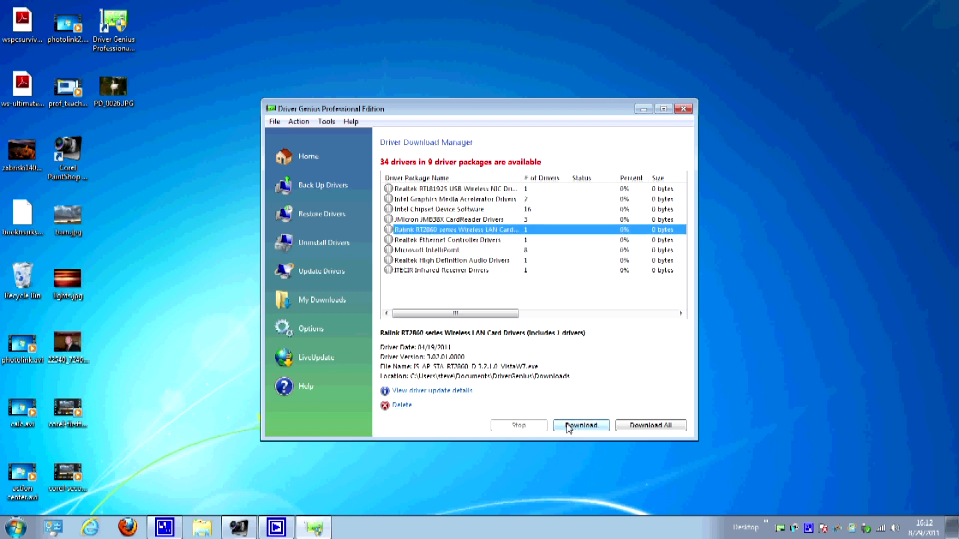
left_click(580, 425)
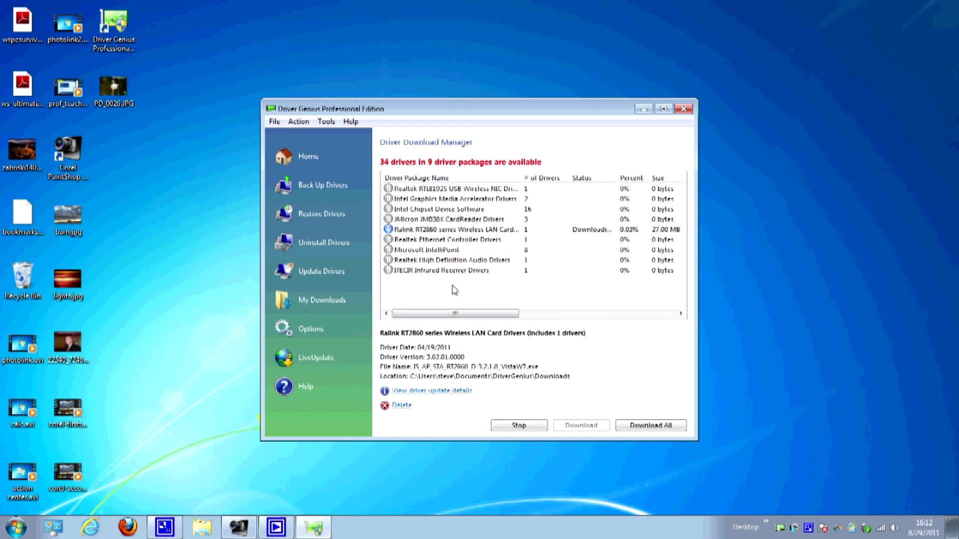
left_click(453, 250)
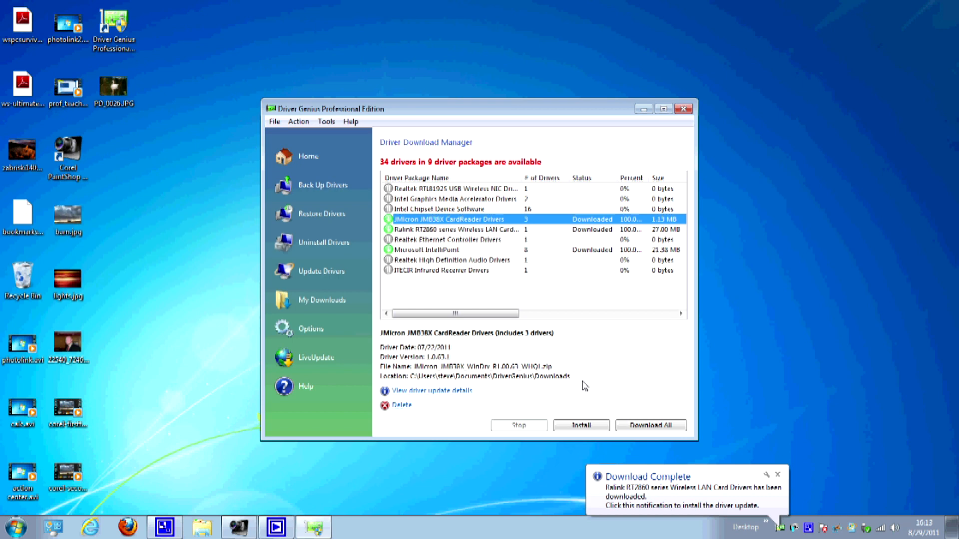
mouse_move(587, 365)
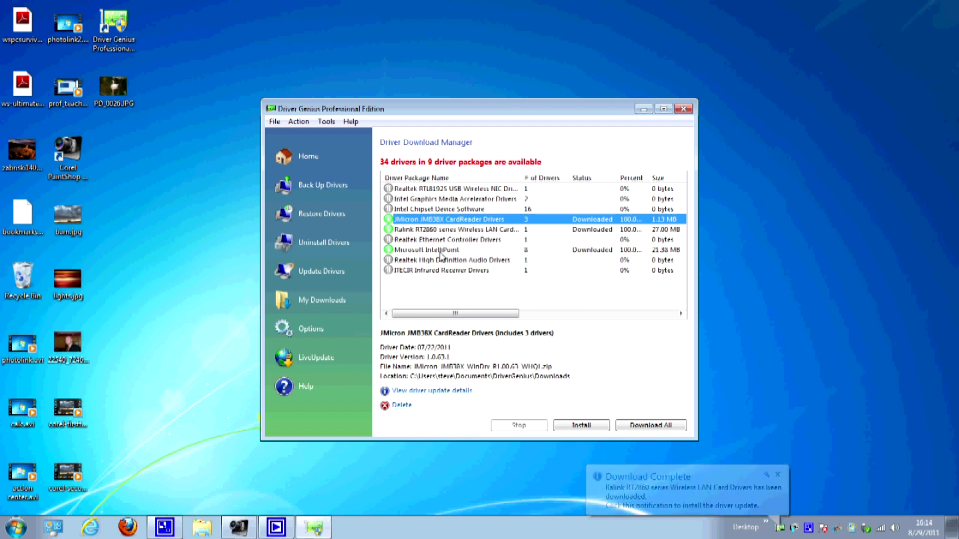
Step: Start installing the downloaded Microsoft IntelliPoint package, prompting a driver backup first
left_click(777, 476)
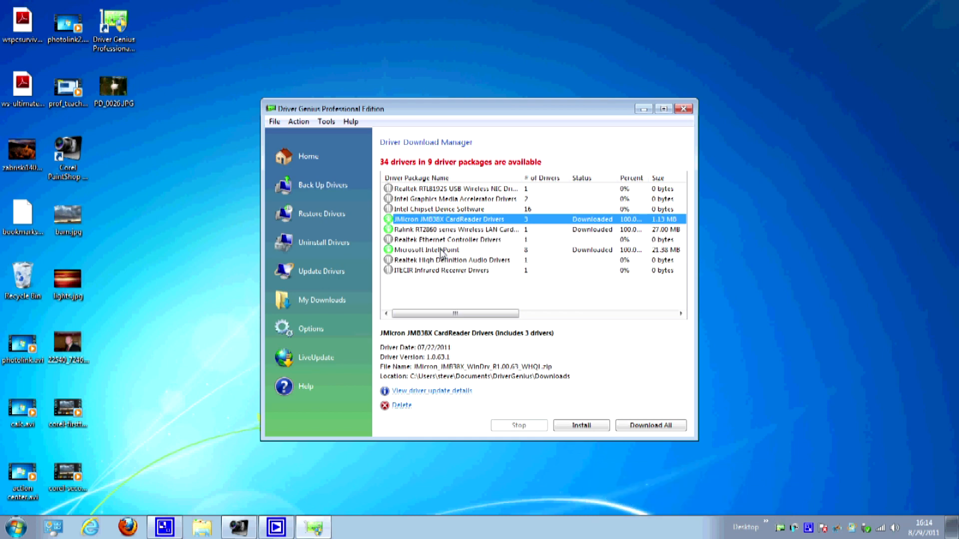
left_click(441, 250)
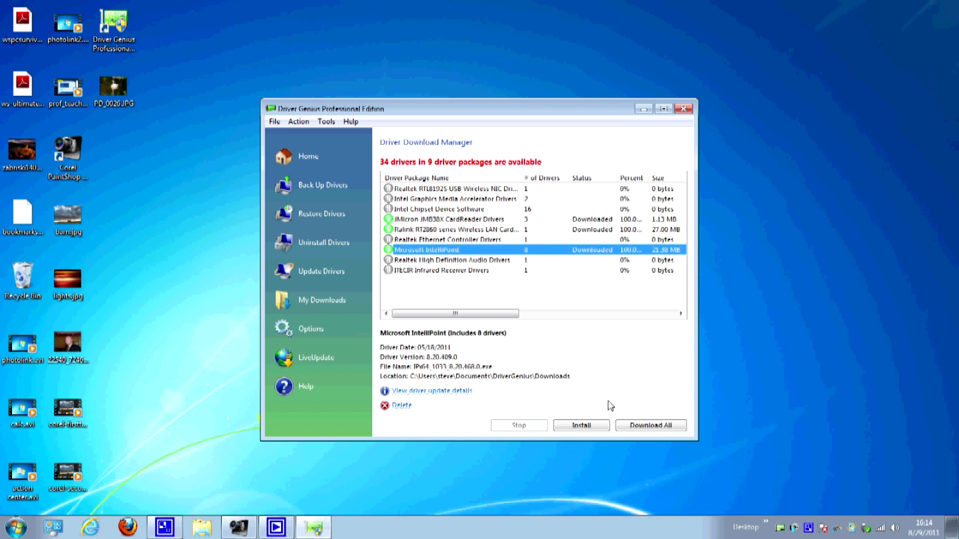
left_click(580, 425)
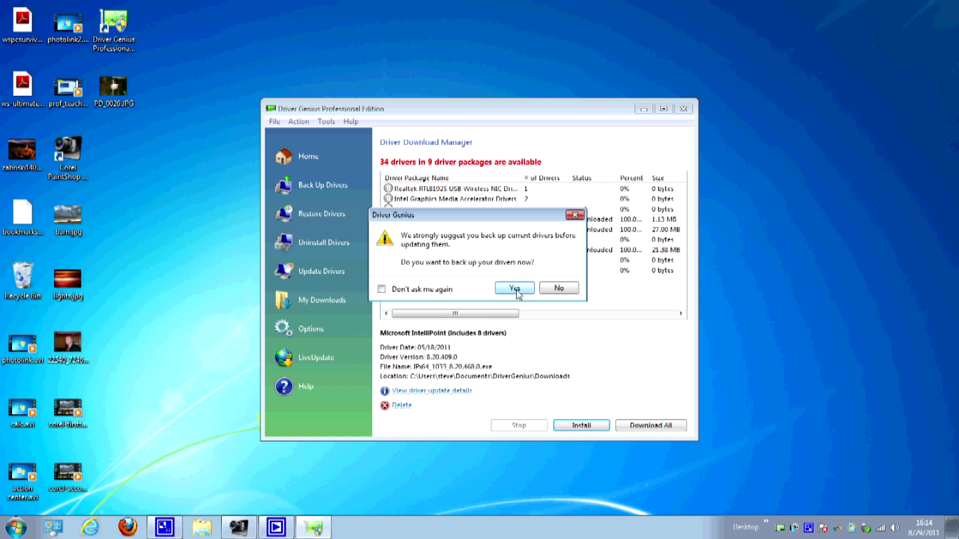
Step: Agree to back up all current drivers before updating
left_click(512, 288)
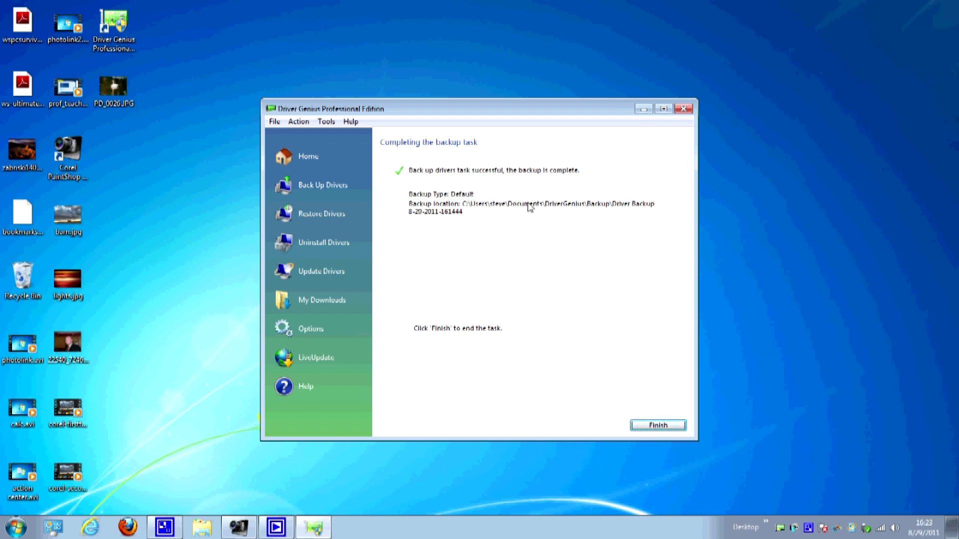
mouse_move(531, 210)
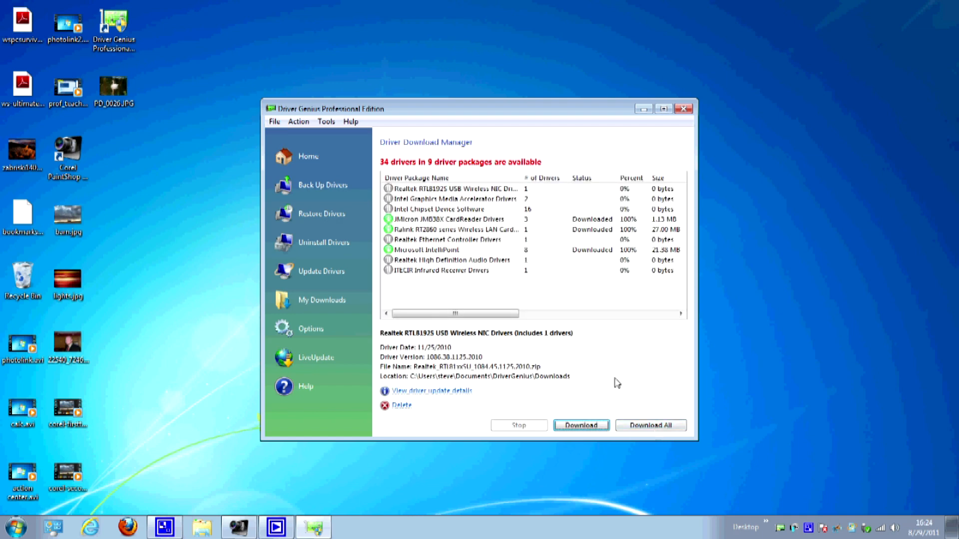
Step: Install the Microsoft IntelliPoint package, launching the IntelliPoint 8.2 setup wizard
left_click(426, 250)
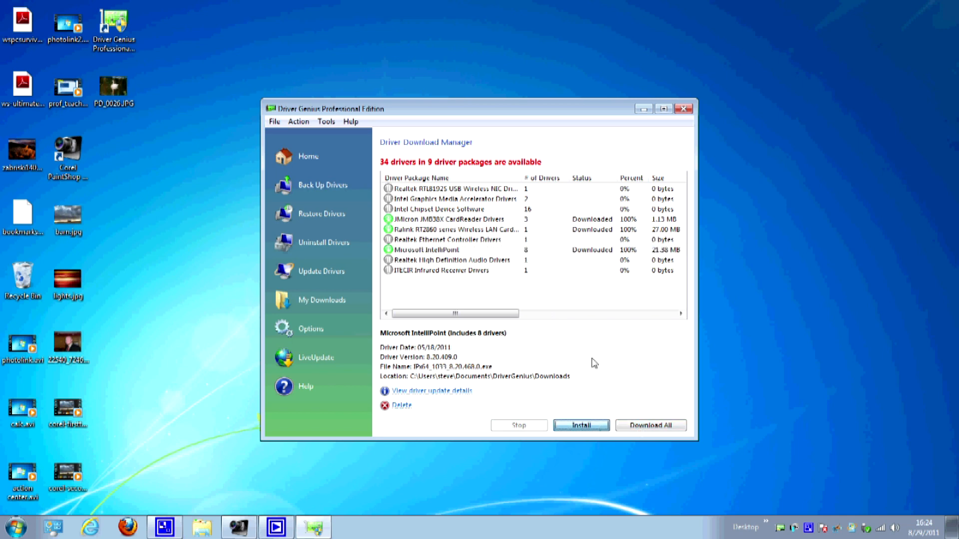
left_click(580, 425)
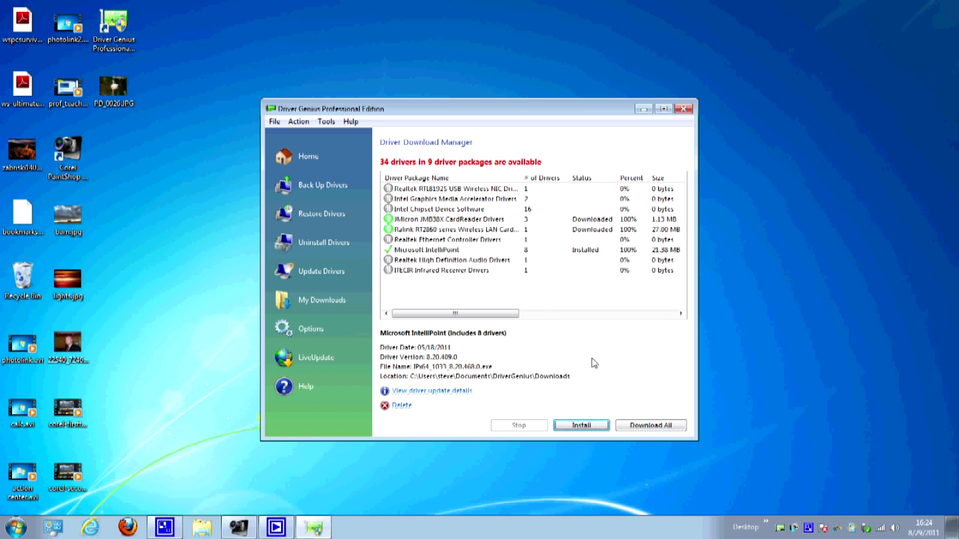
left_click(580, 425)
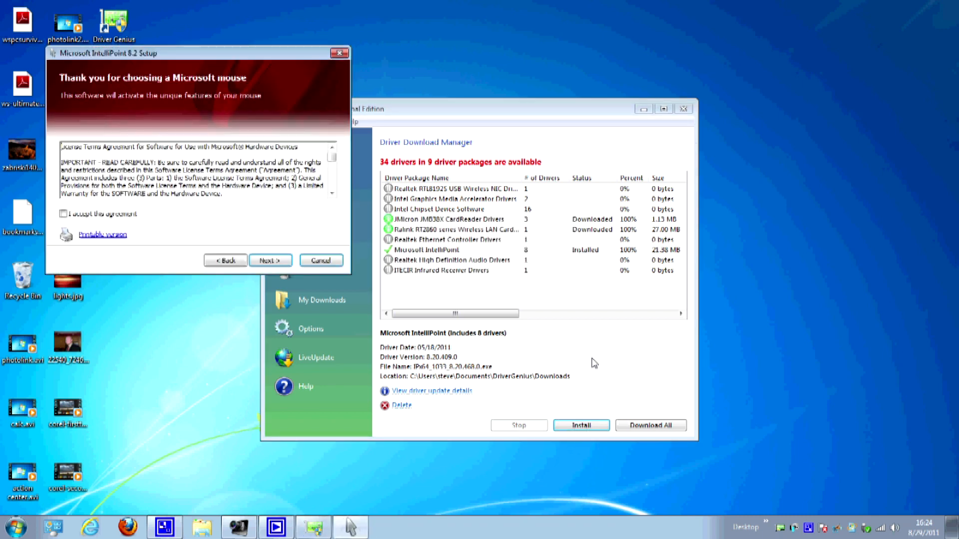
Step: Accept the IntelliPoint 8.2 license agreement
left_click(62, 214)
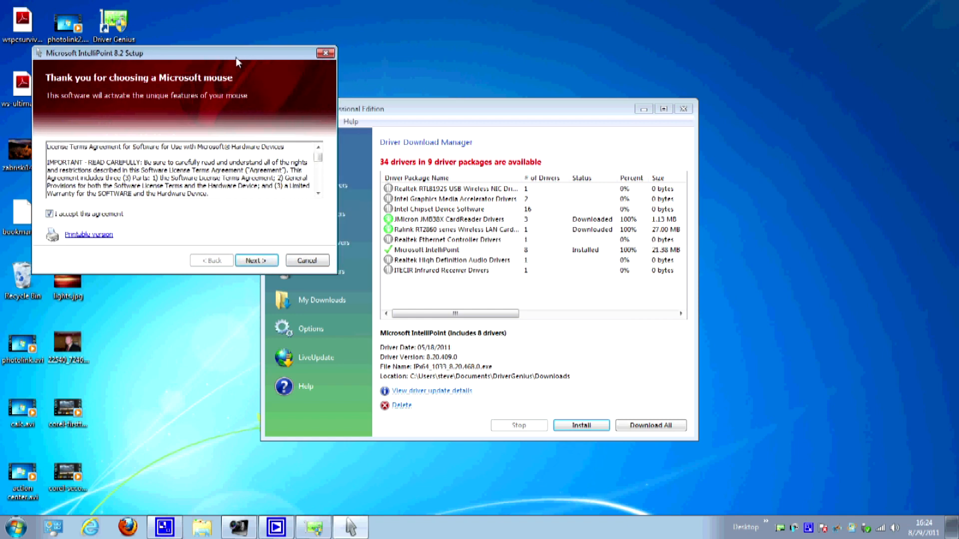
mouse_move(404, 114)
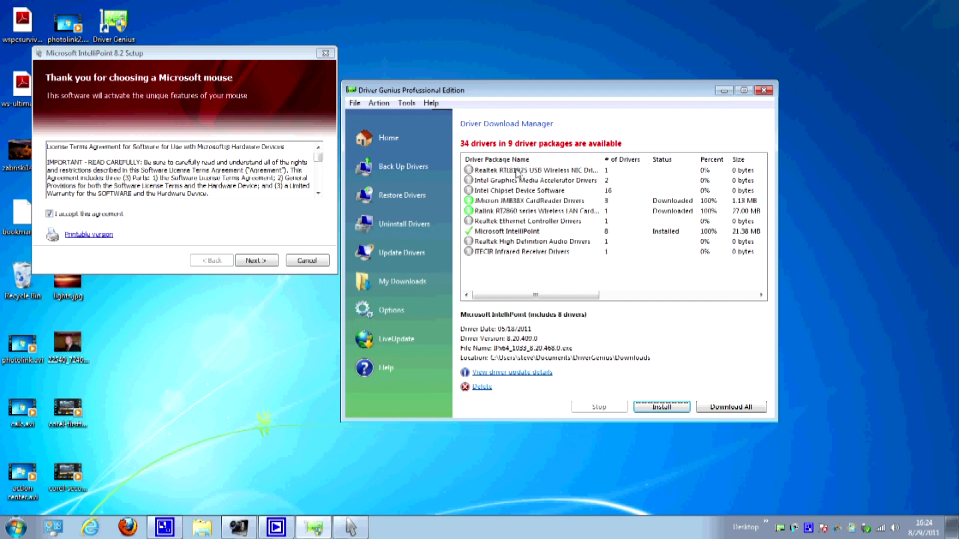
mouse_move(503, 238)
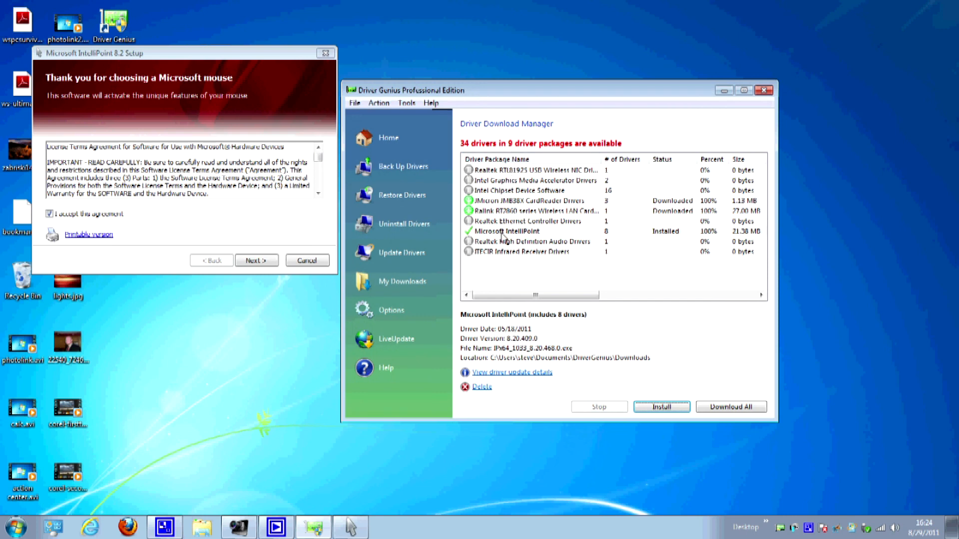
mouse_move(515, 180)
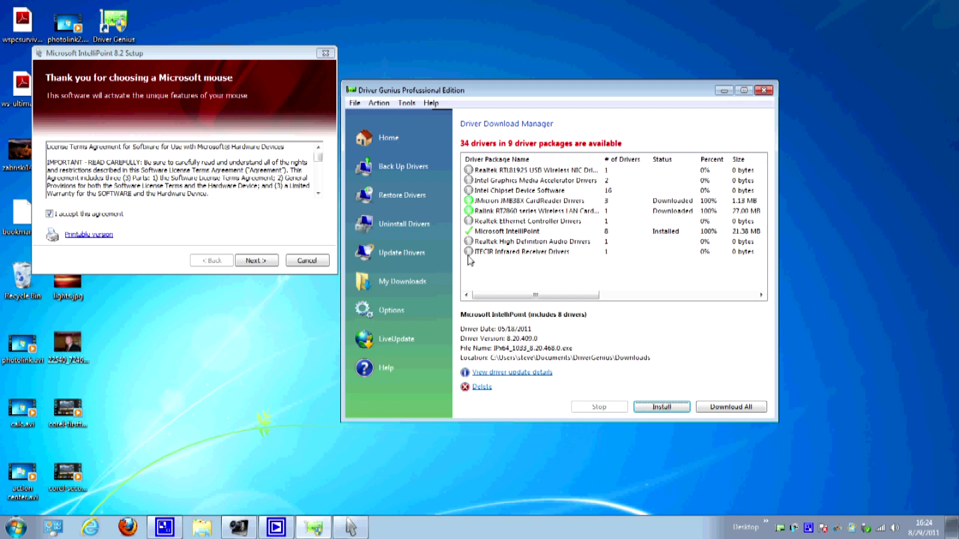
mouse_move(487, 191)
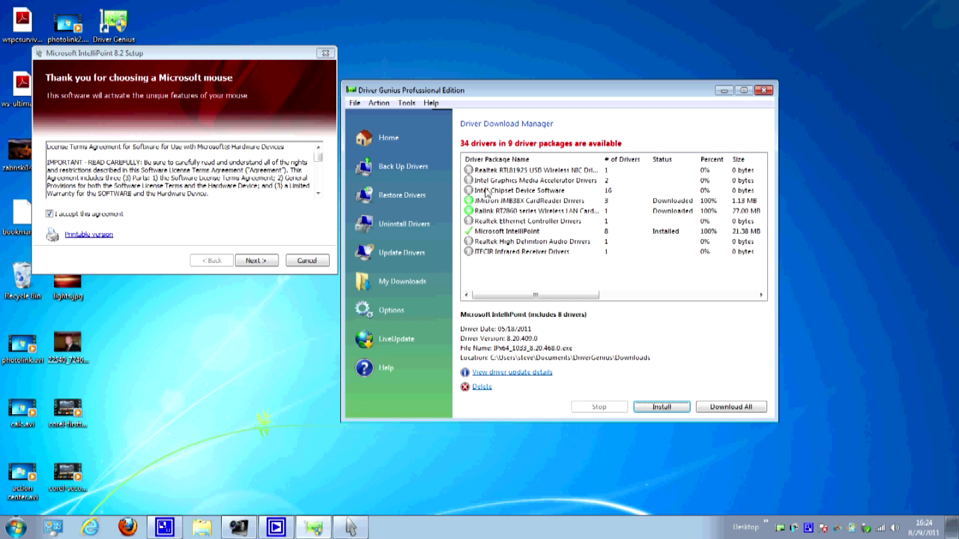
mouse_move(561, 269)
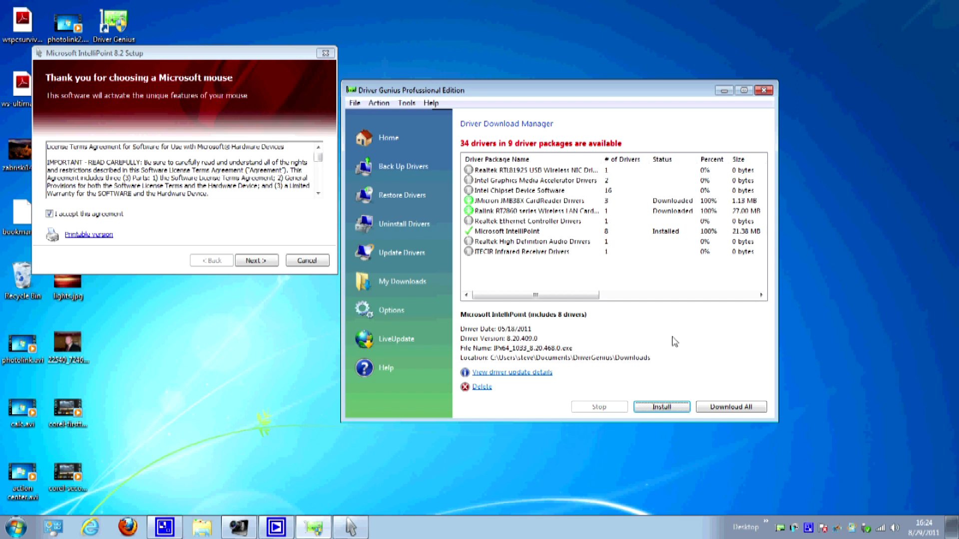
mouse_move(596, 264)
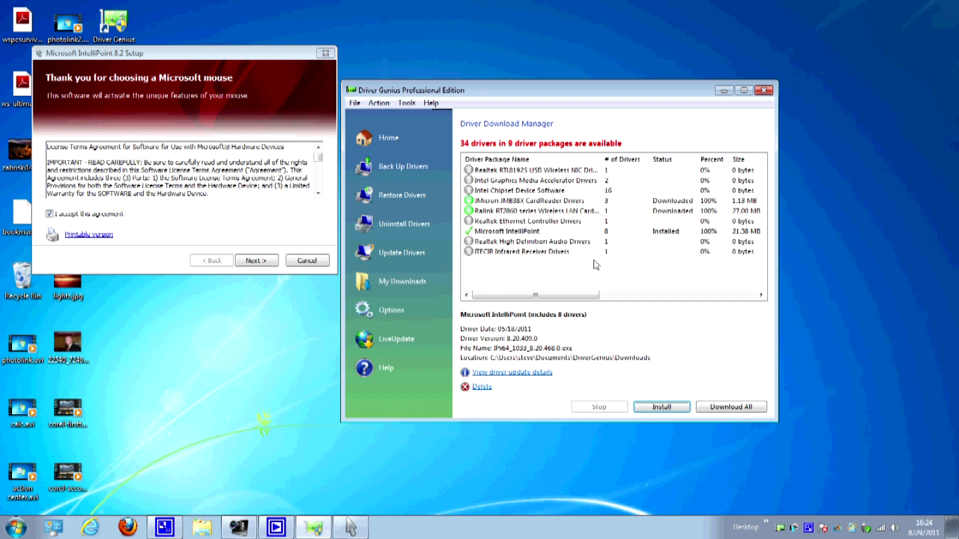
mouse_move(391, 145)
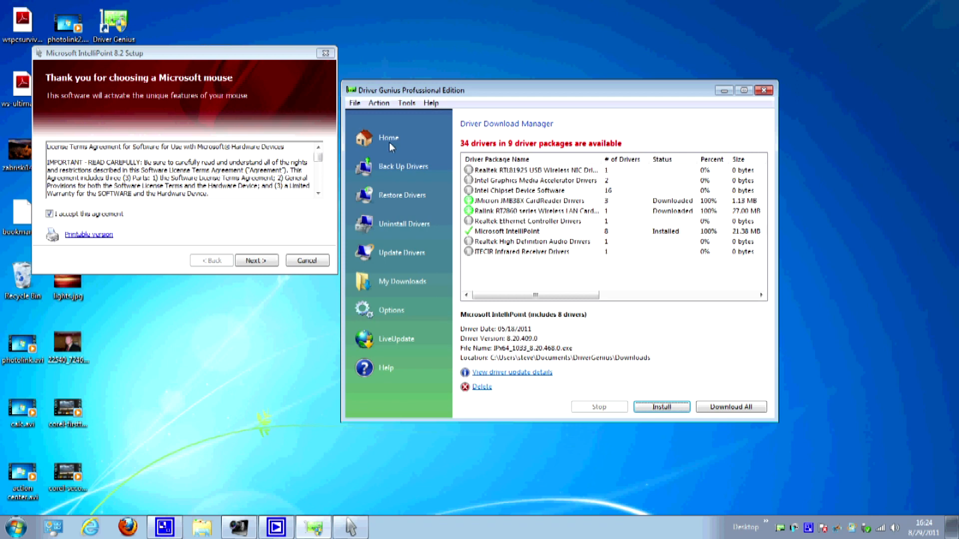
Step: Return to the Home overview showing the last scan with 34 out-of-date drivers
left_click(389, 138)
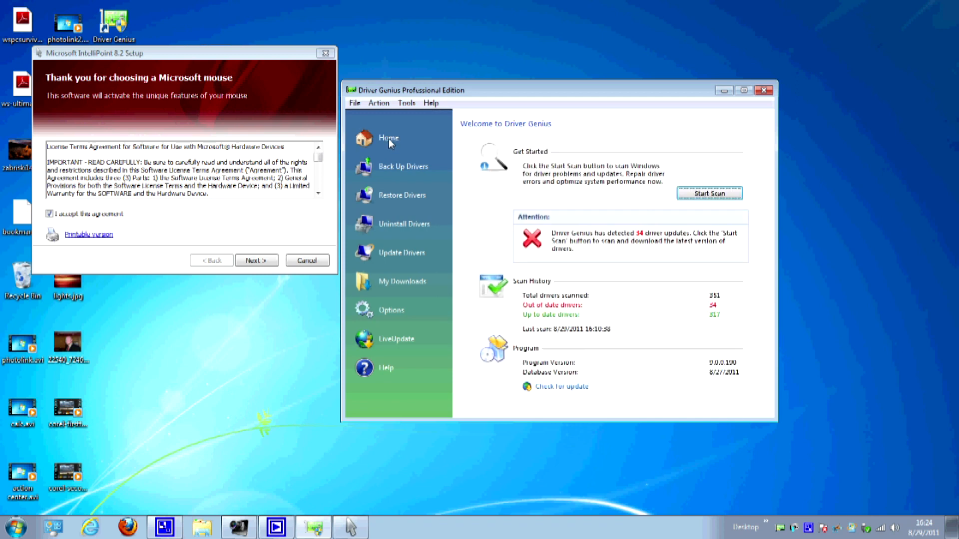
mouse_move(689, 229)
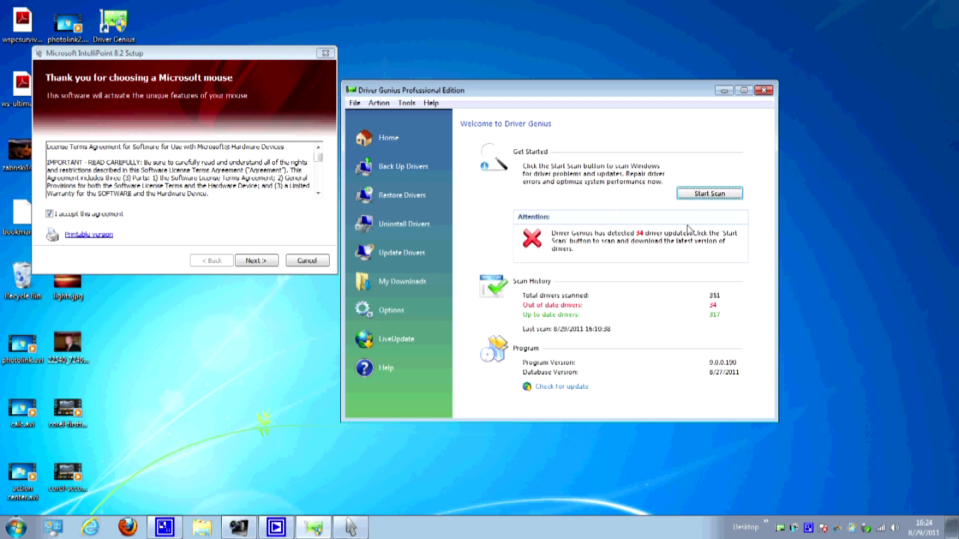
mouse_move(671, 365)
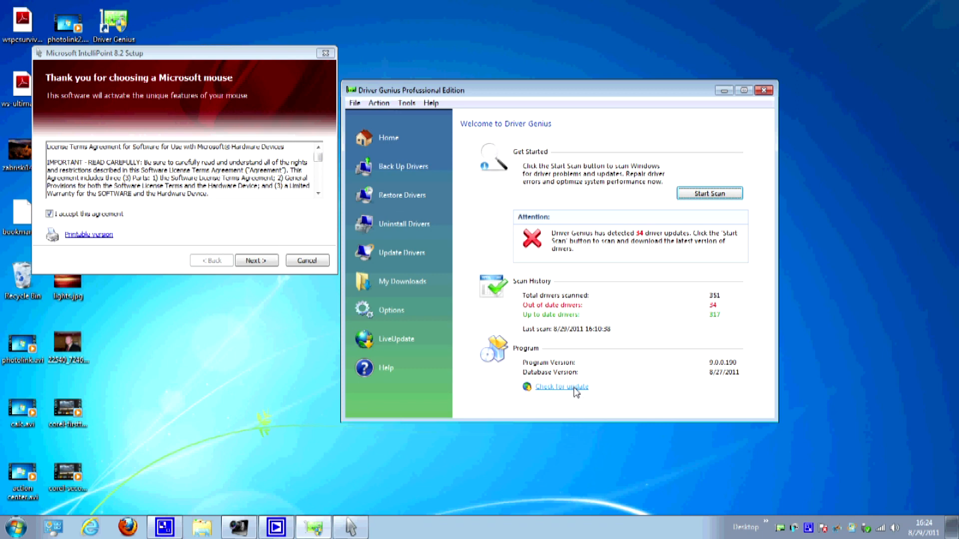
mouse_move(589, 404)
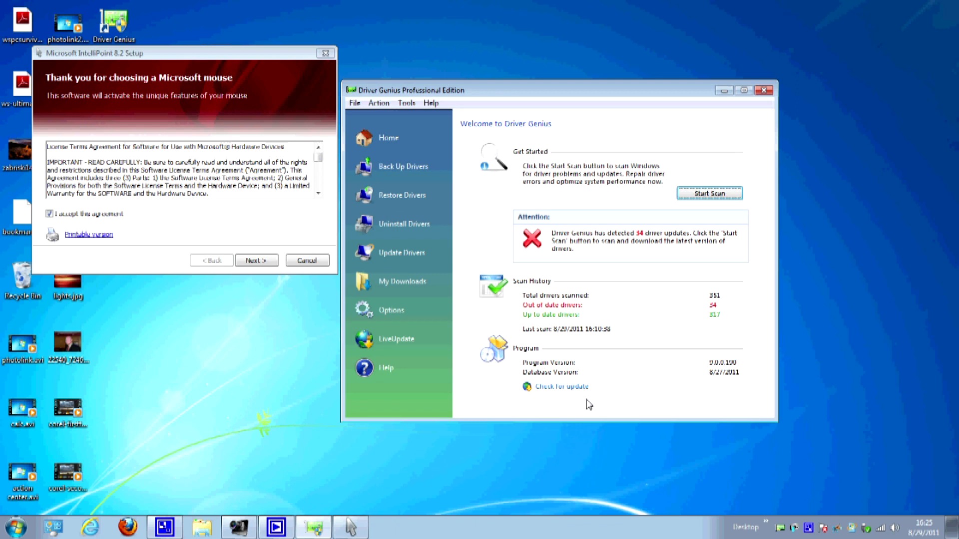
mouse_move(493, 297)
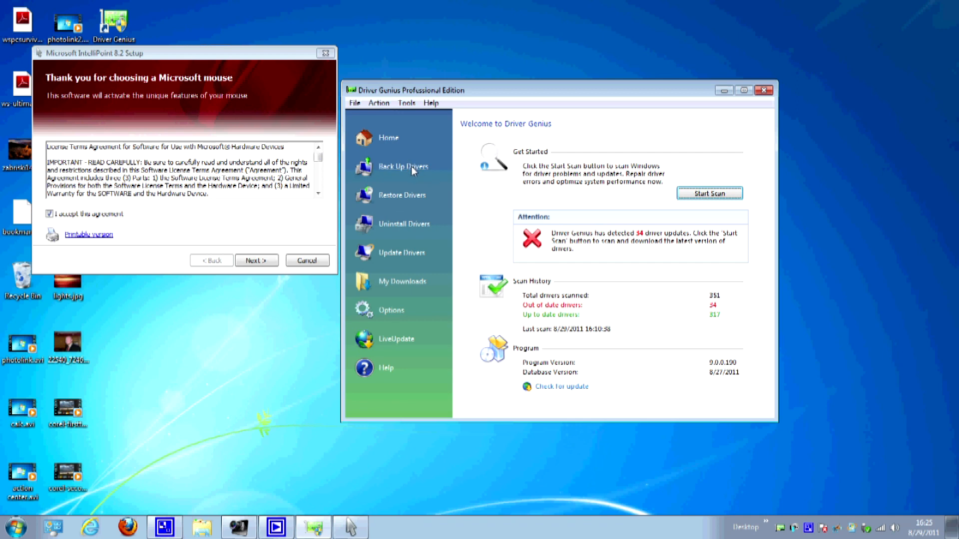
mouse_move(406, 200)
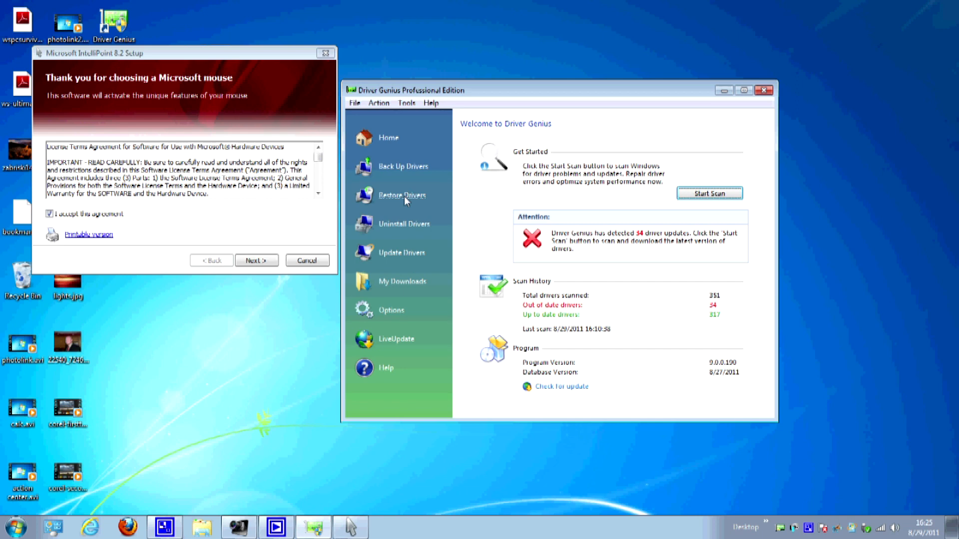
mouse_move(403, 227)
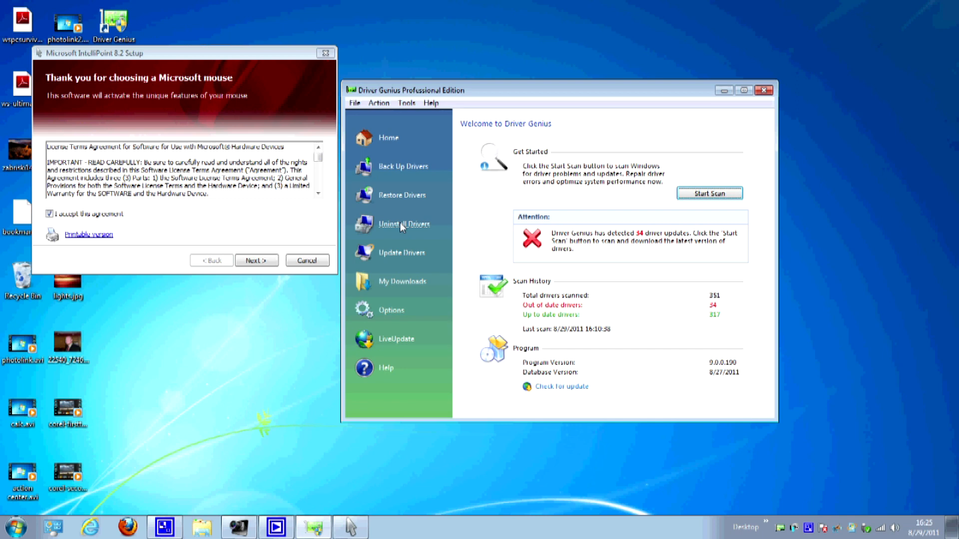
mouse_move(399, 244)
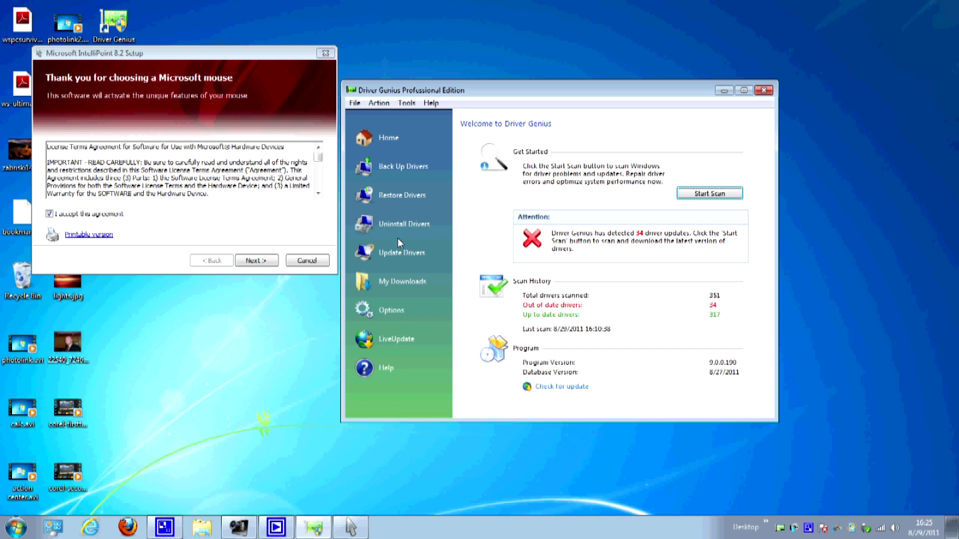
mouse_move(401, 257)
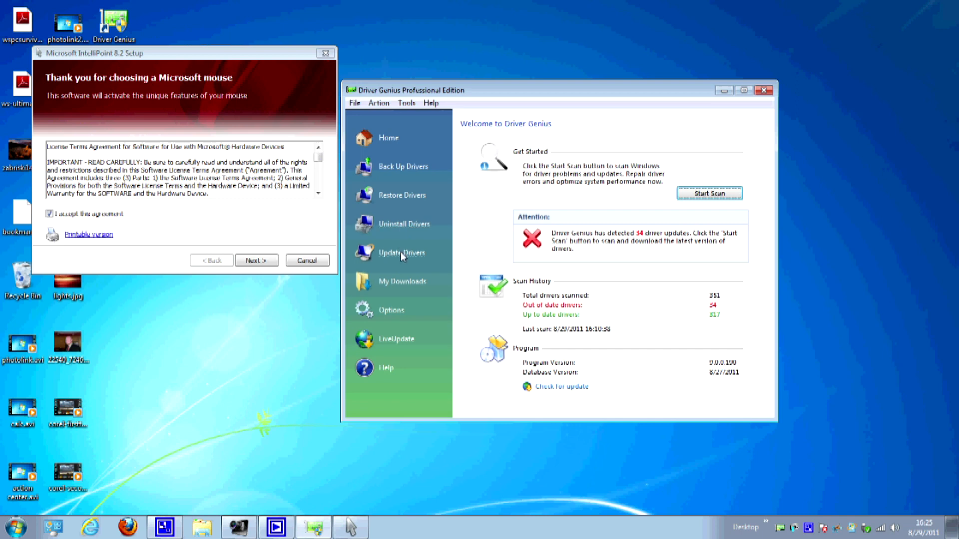
mouse_move(401, 292)
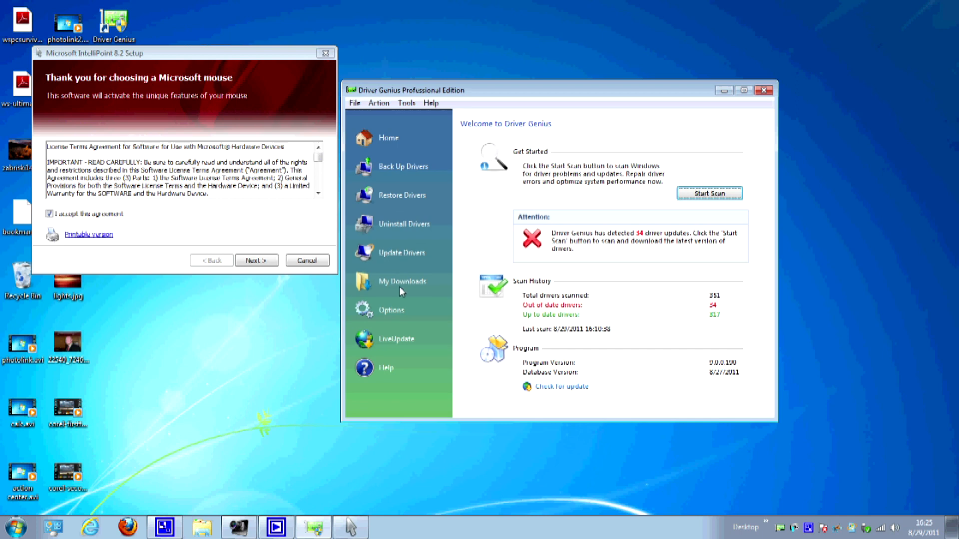
mouse_move(392, 331)
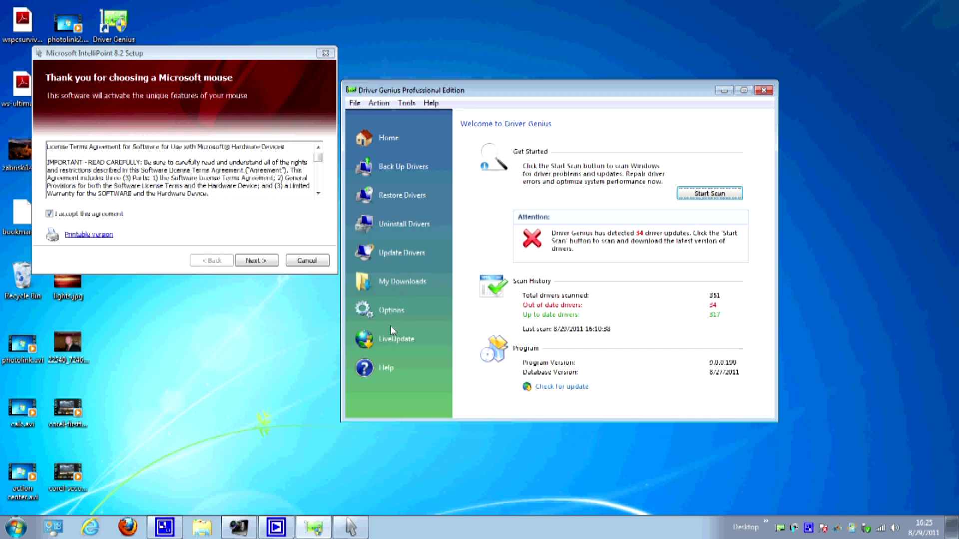
mouse_move(535, 393)
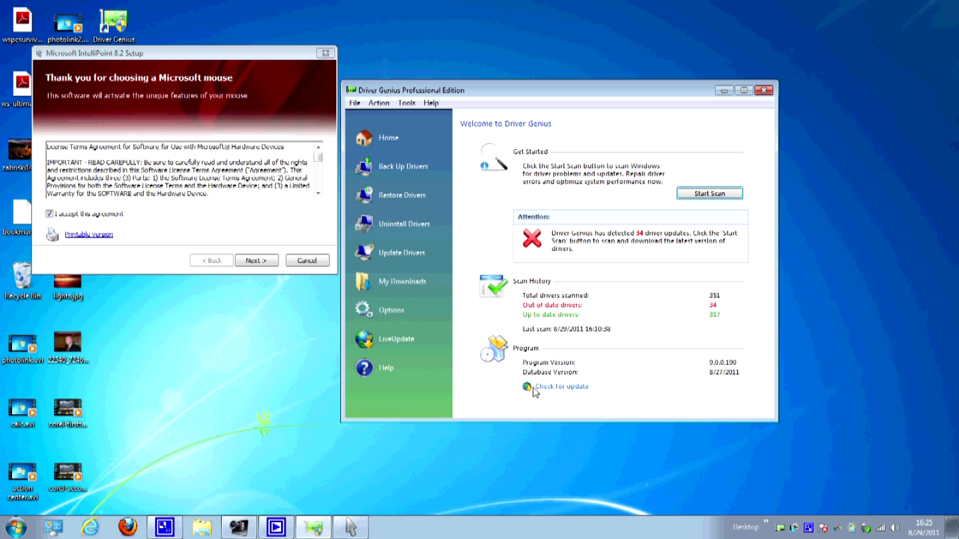